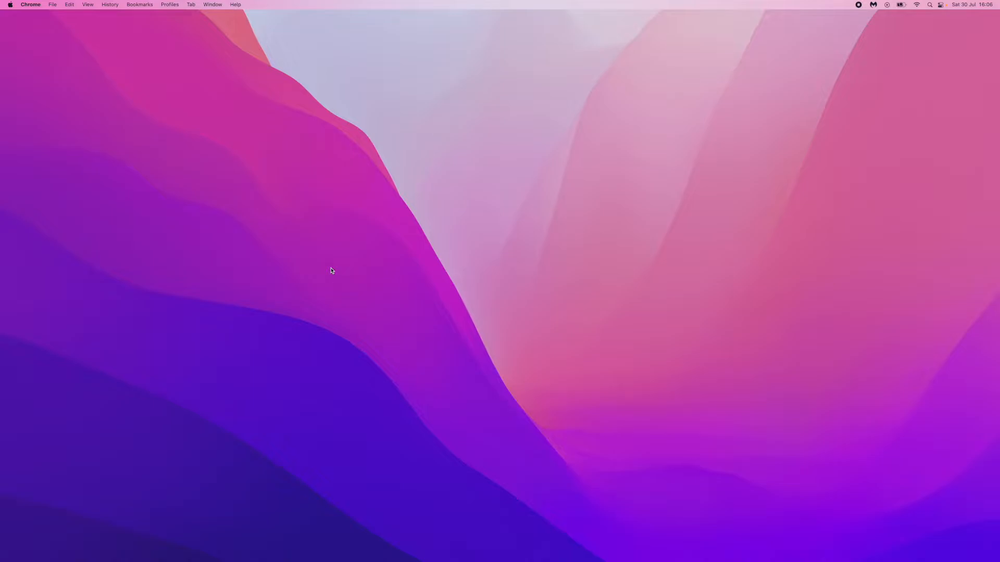
pyautogui.moveTo(393, 243)
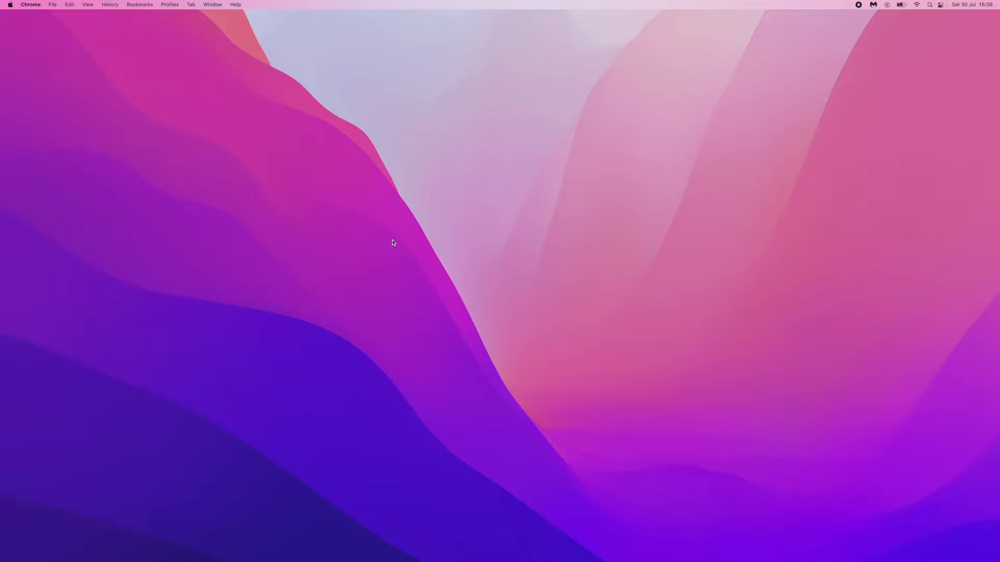
pyautogui.moveTo(582, 310)
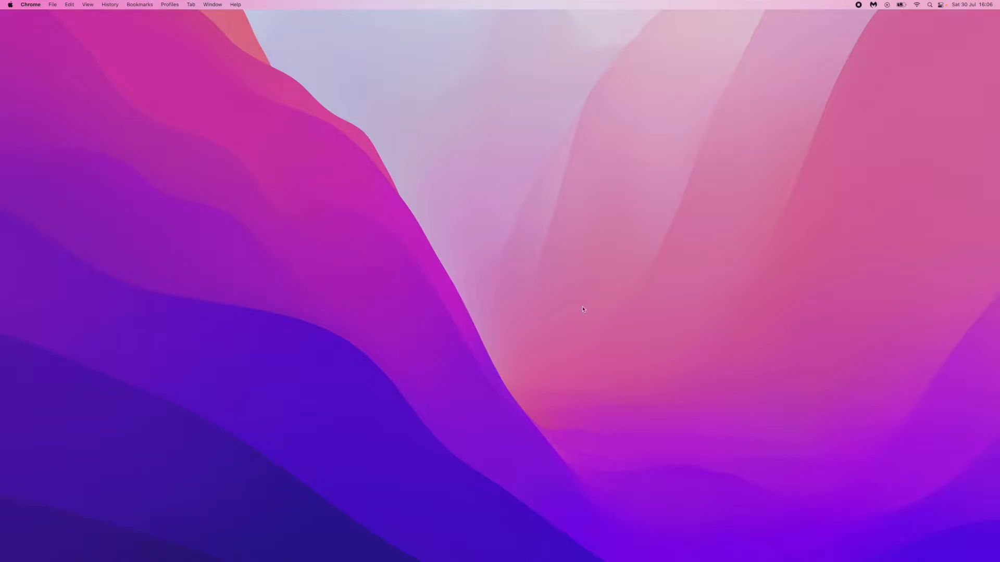
pyautogui.moveTo(938, 11)
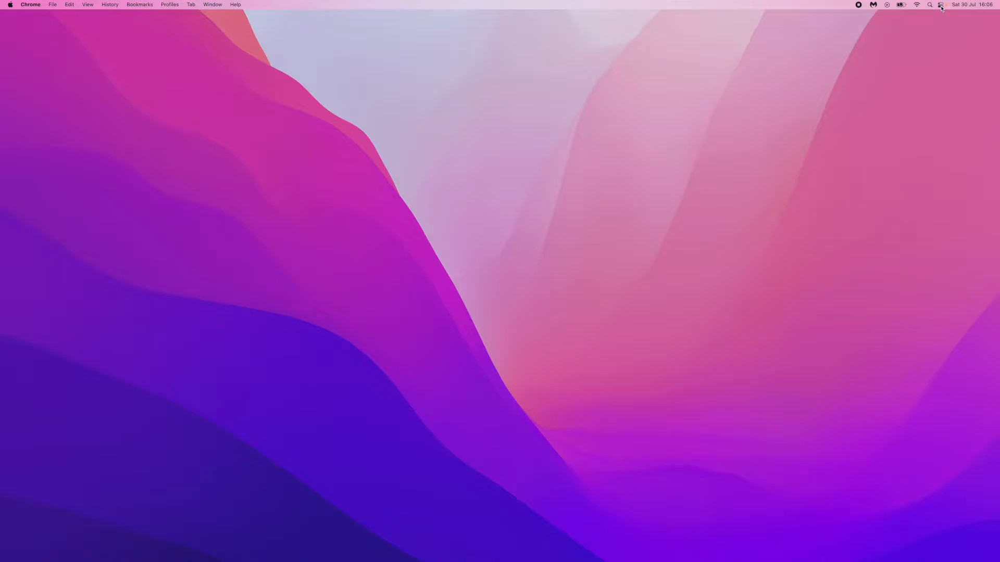
# Reach Keyboard preferences from Control Center's Keyboard Brightness panel.
pyautogui.click(942, 4)
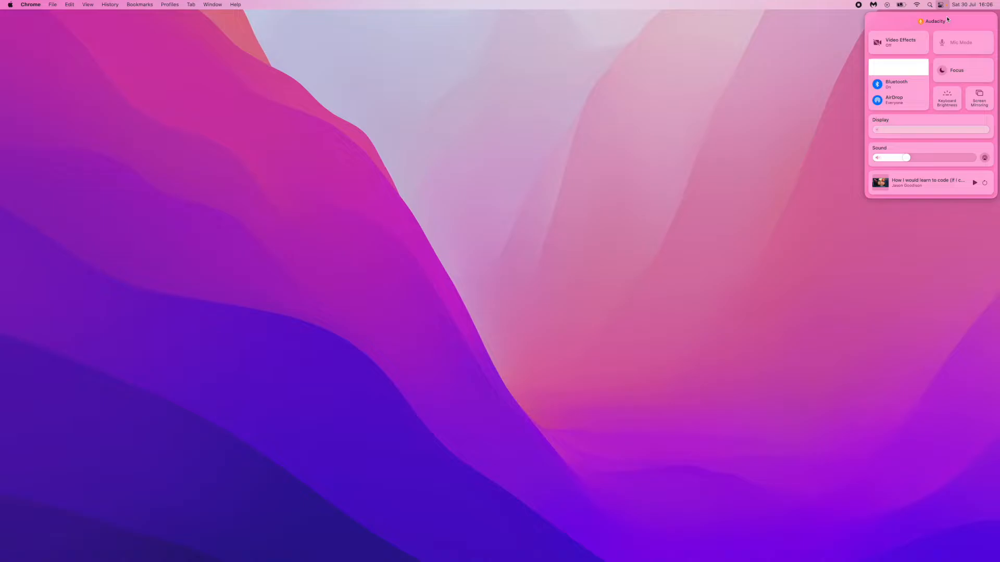
pyautogui.moveTo(950, 122)
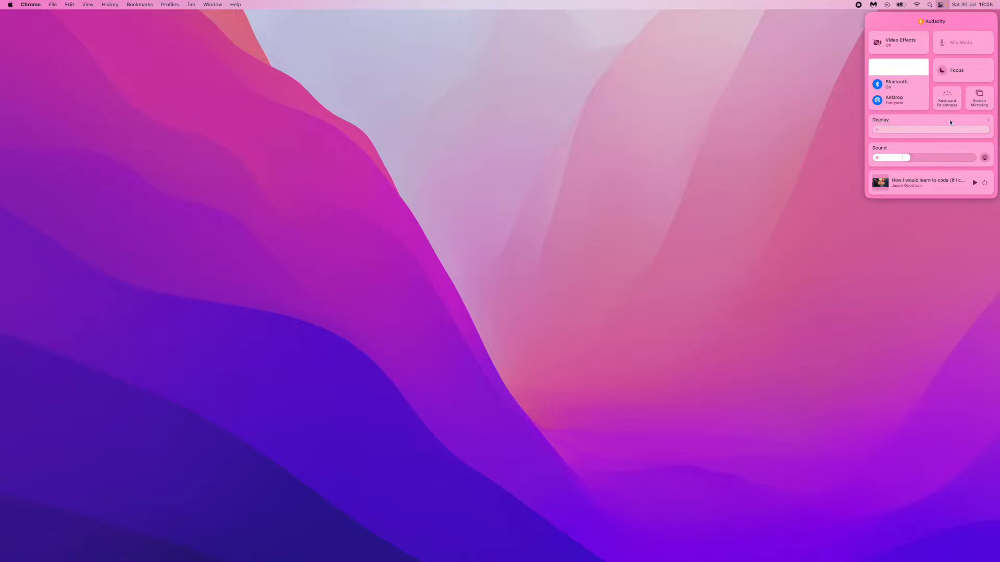
pyautogui.click(947, 99)
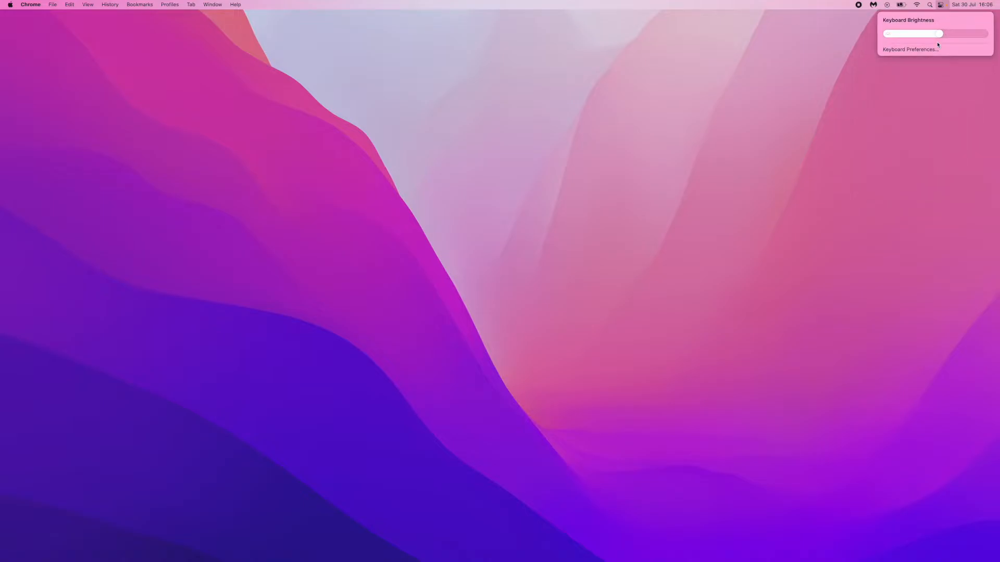
pyautogui.moveTo(910, 49)
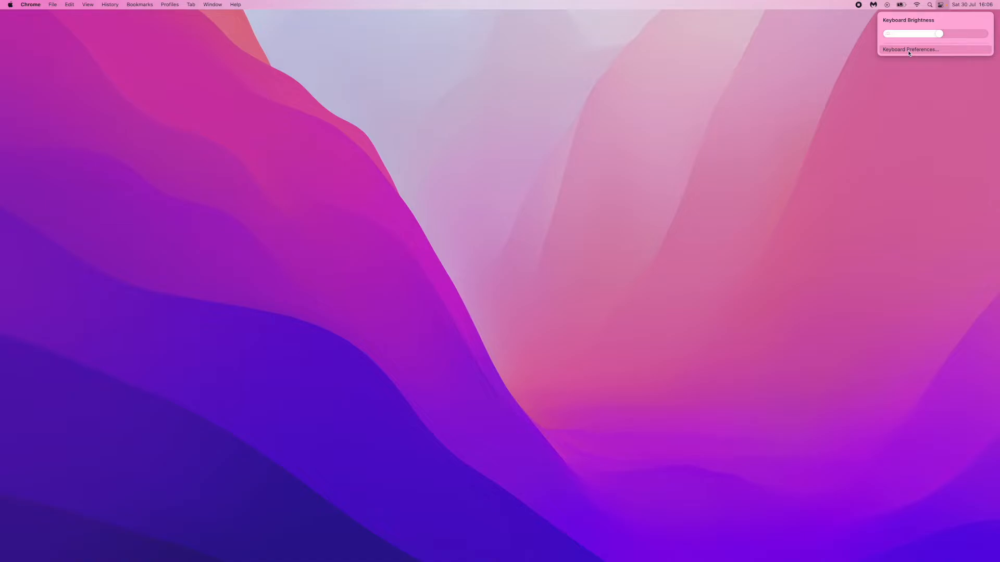
pyautogui.click(908, 49)
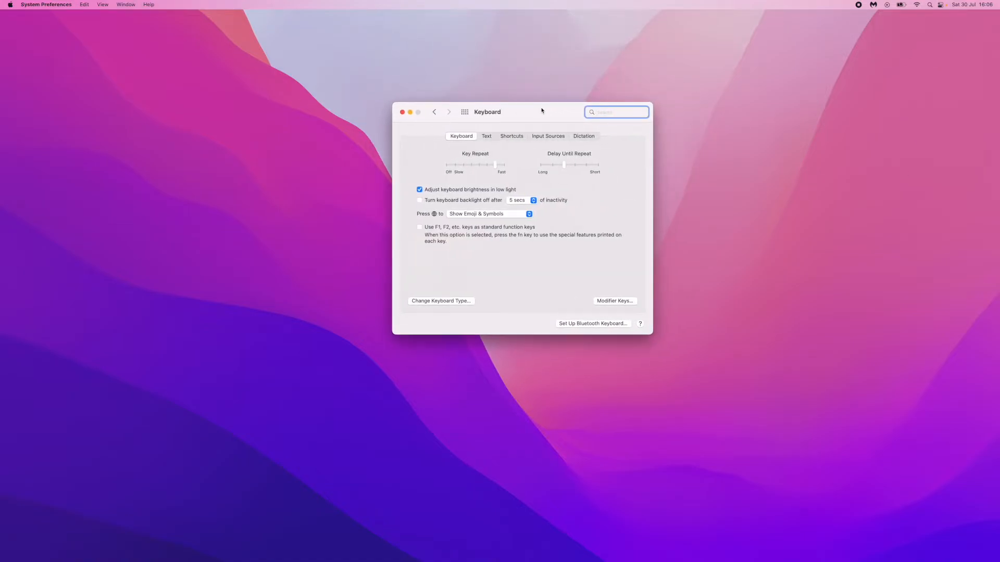
pyautogui.moveTo(404, 209)
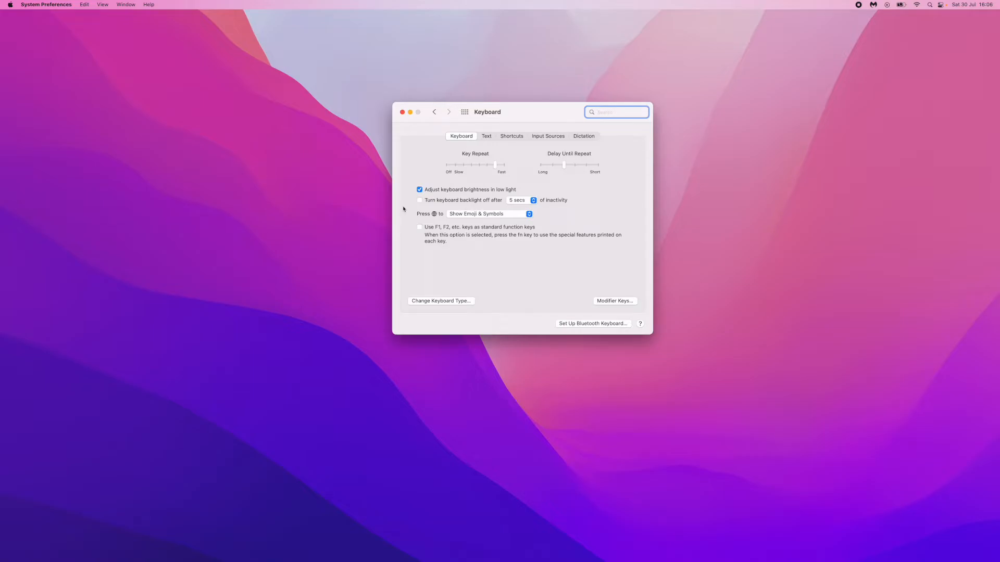
# Enable 'Turn keyboard backlight off after' with a 5 secs inactivity duration.
pyautogui.click(420, 200)
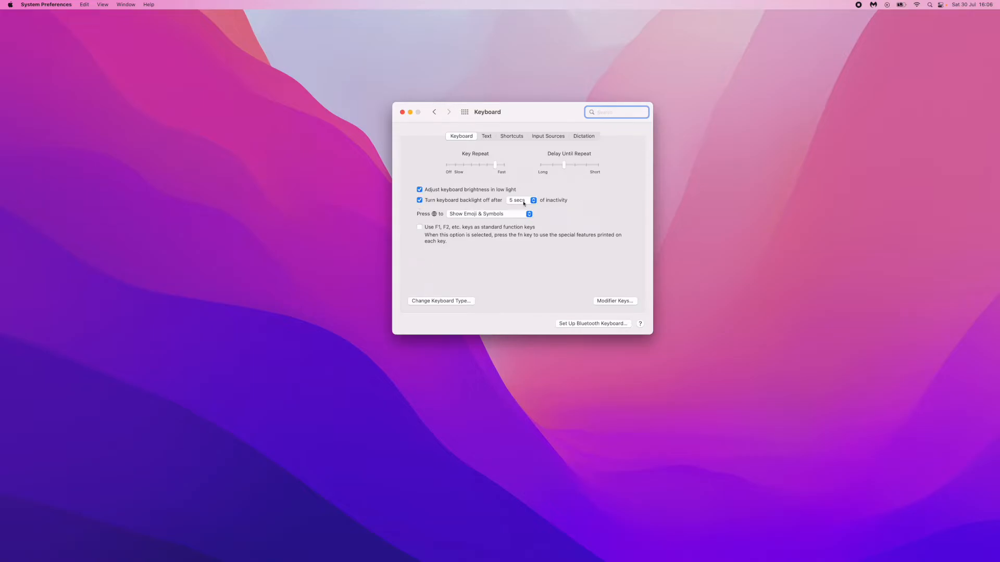
pyautogui.click(519, 200)
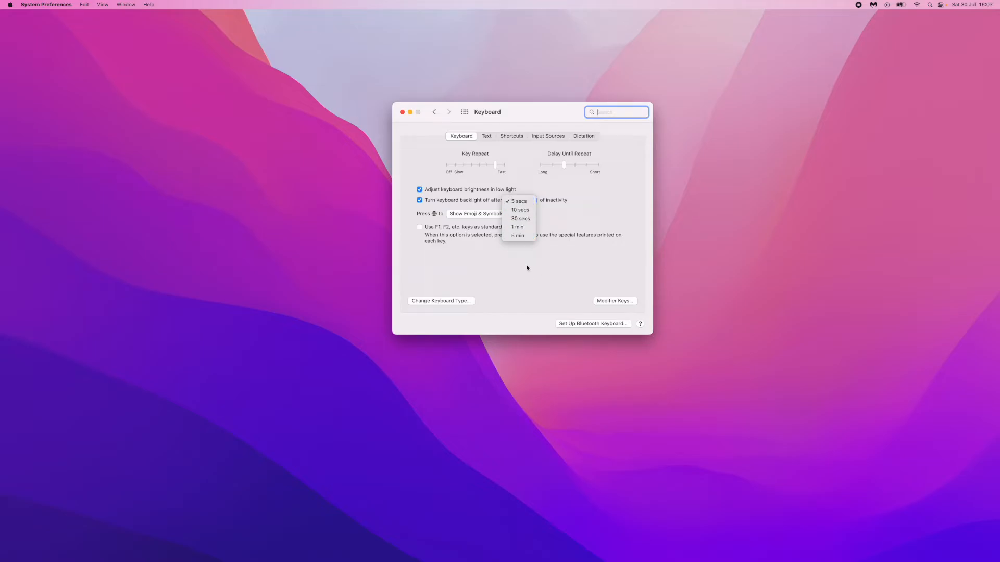
pyautogui.click(516, 201)
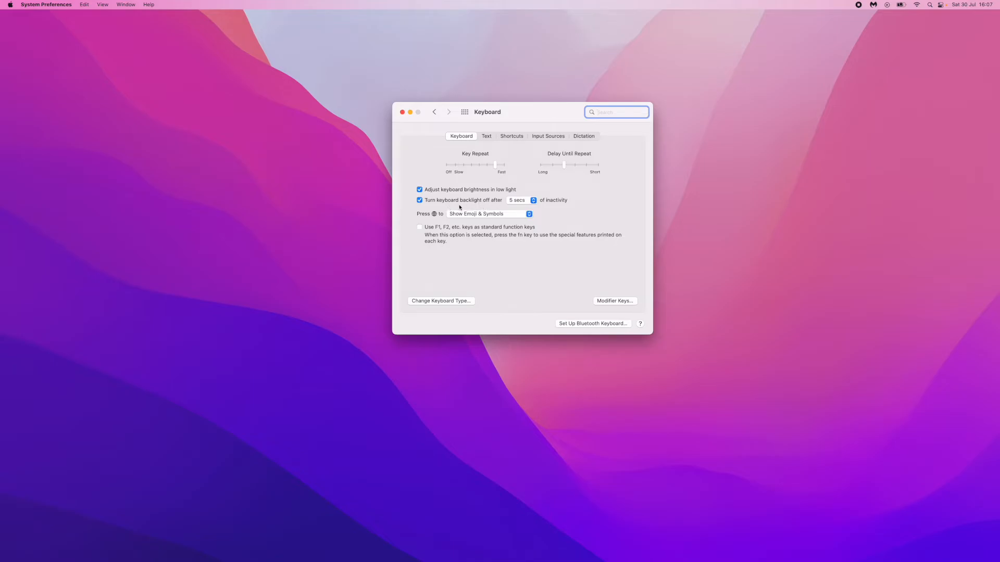
pyautogui.moveTo(556, 204)
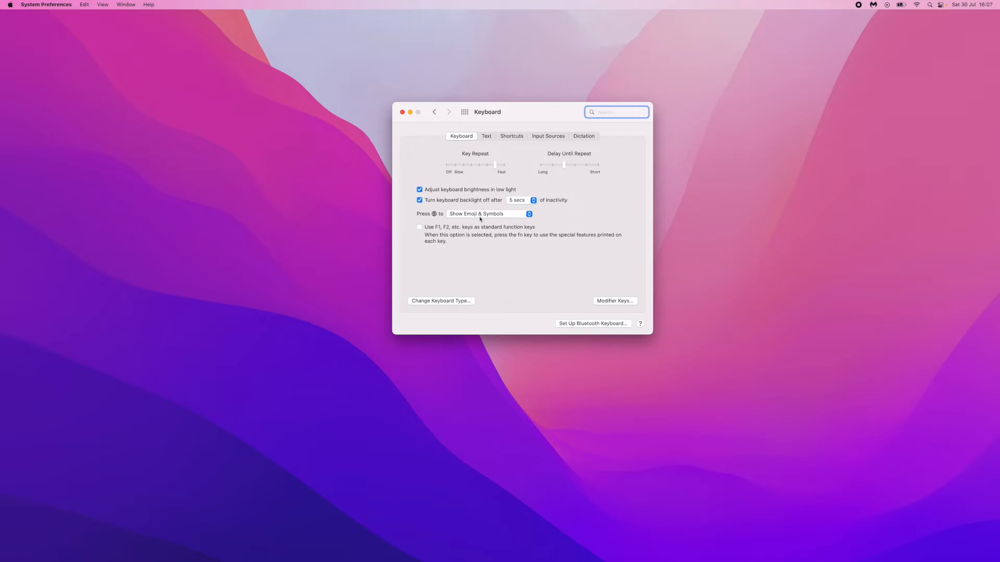
pyautogui.click(418, 200)
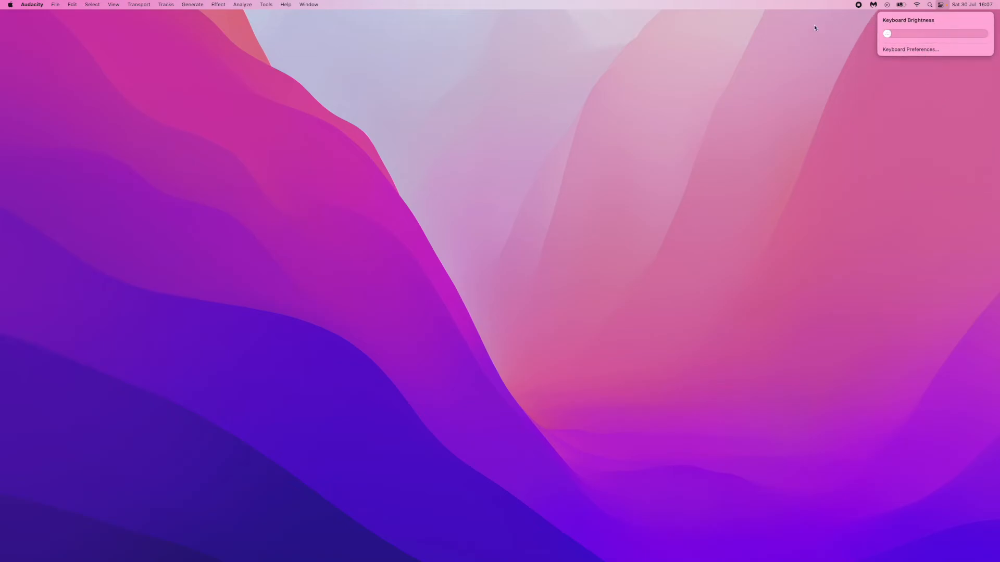
pyautogui.moveTo(717, 37)
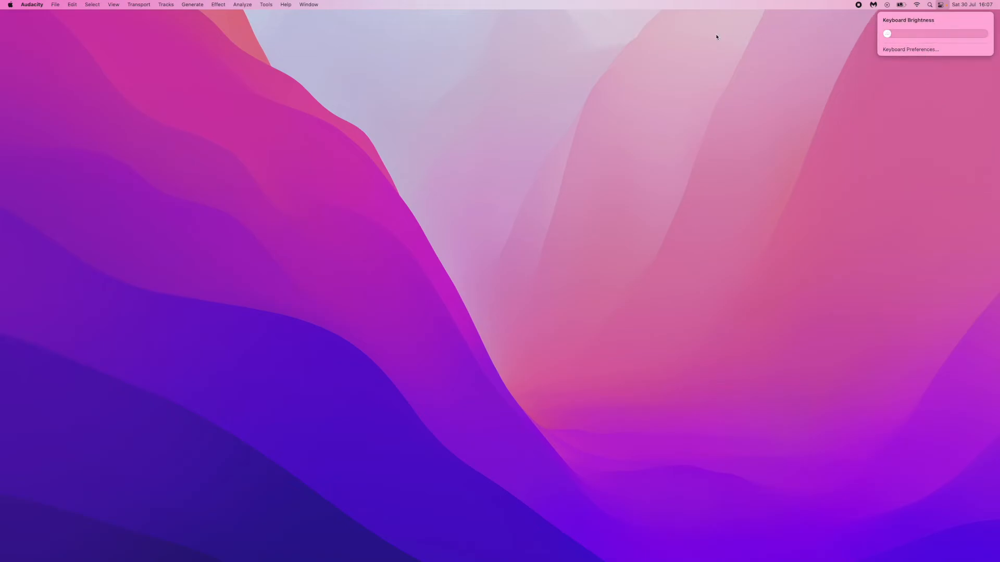